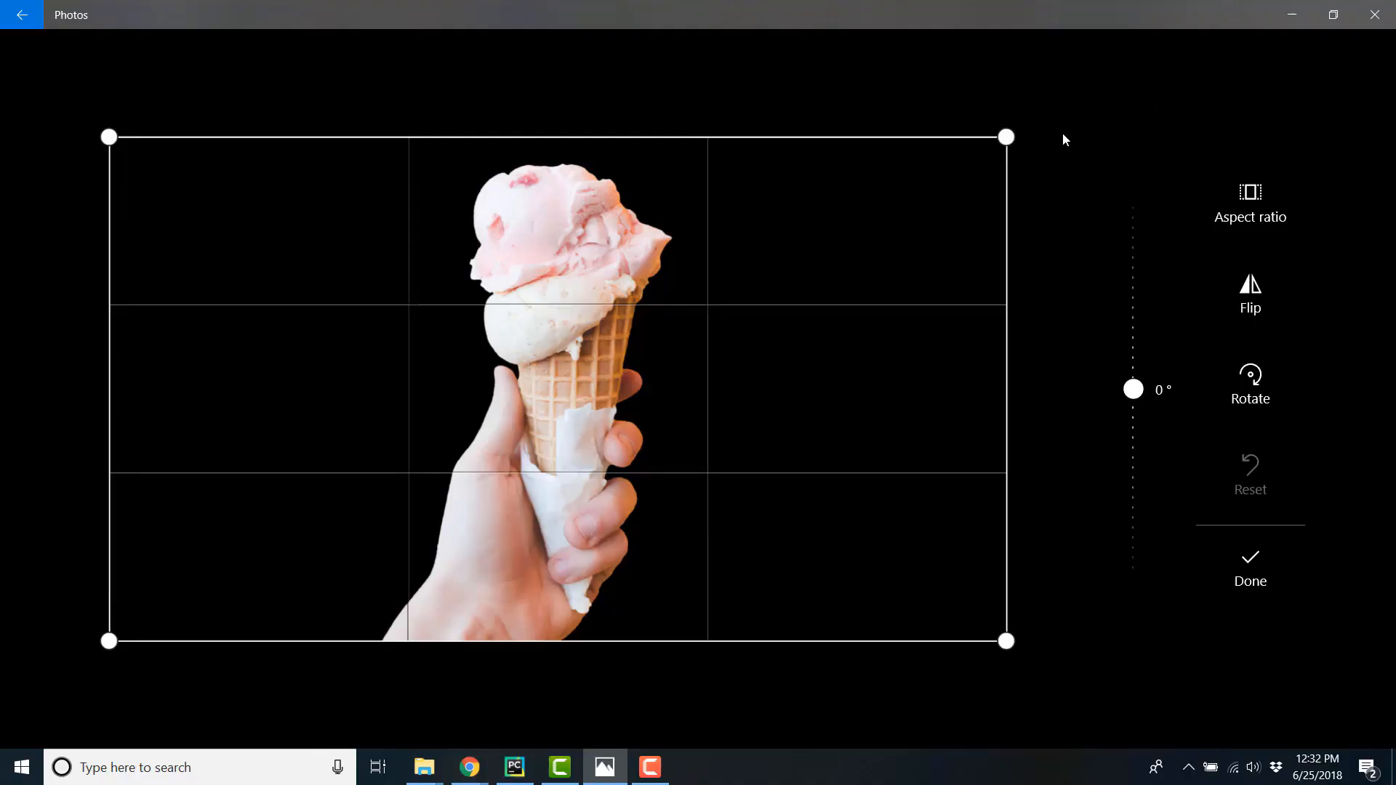
# Step: Set the crop box's x1 and y1 values to 0 in resize.py
pyautogui.moveTo(1004, 136); pyautogui.dragTo(695, 300)
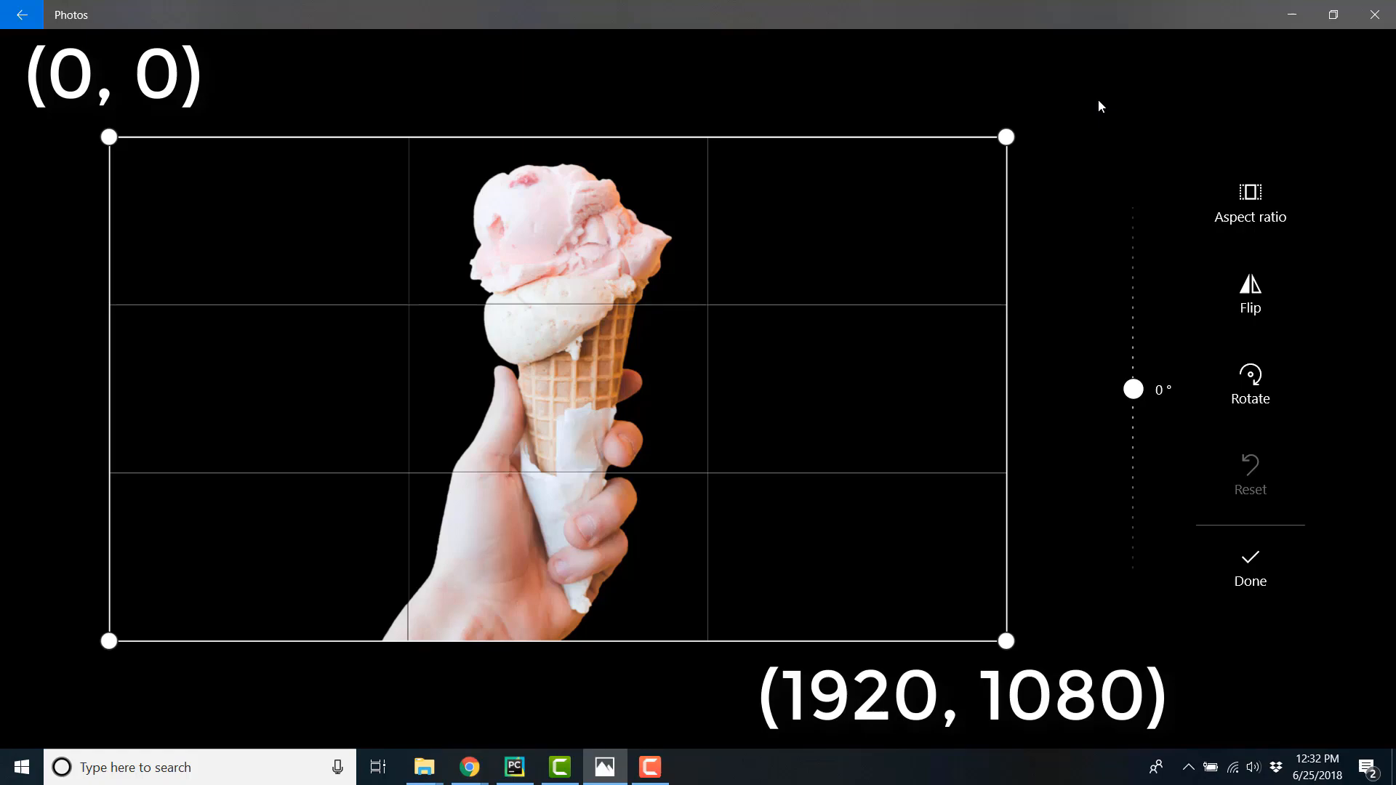
pyautogui.click(513, 767)
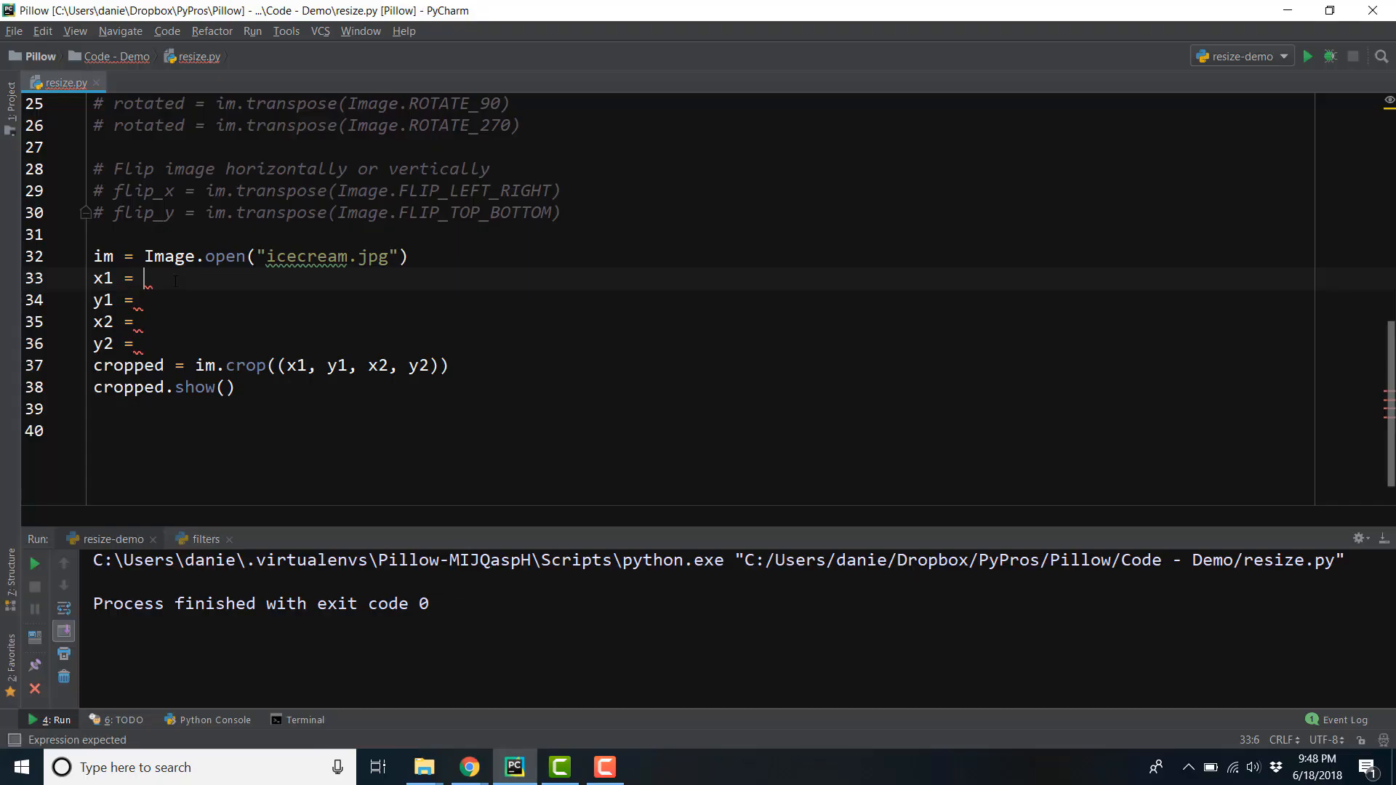
pyautogui.write('0')
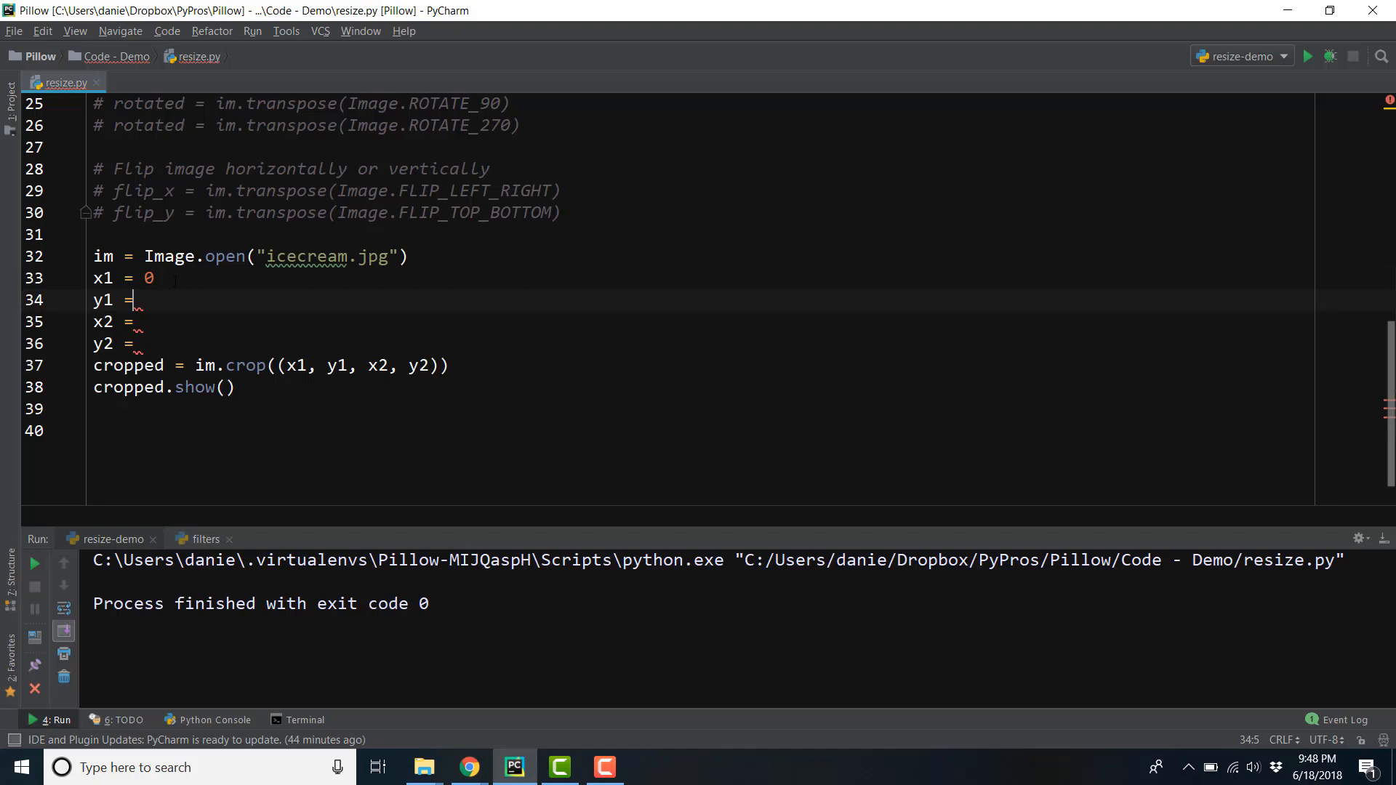
pyautogui.write('0')
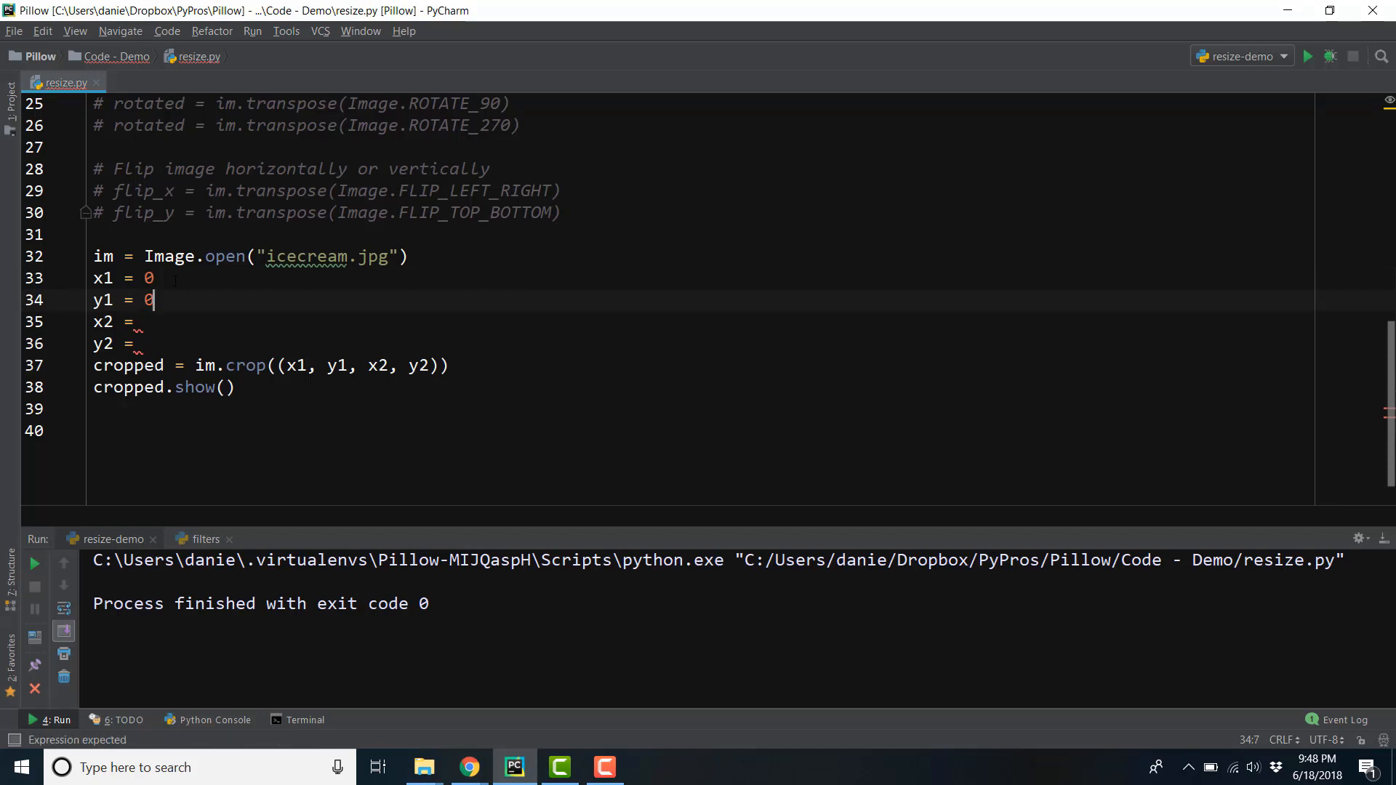
# Step: Set x2 to im.width and y2 to im.height - 200
pyautogui.click(142, 322)
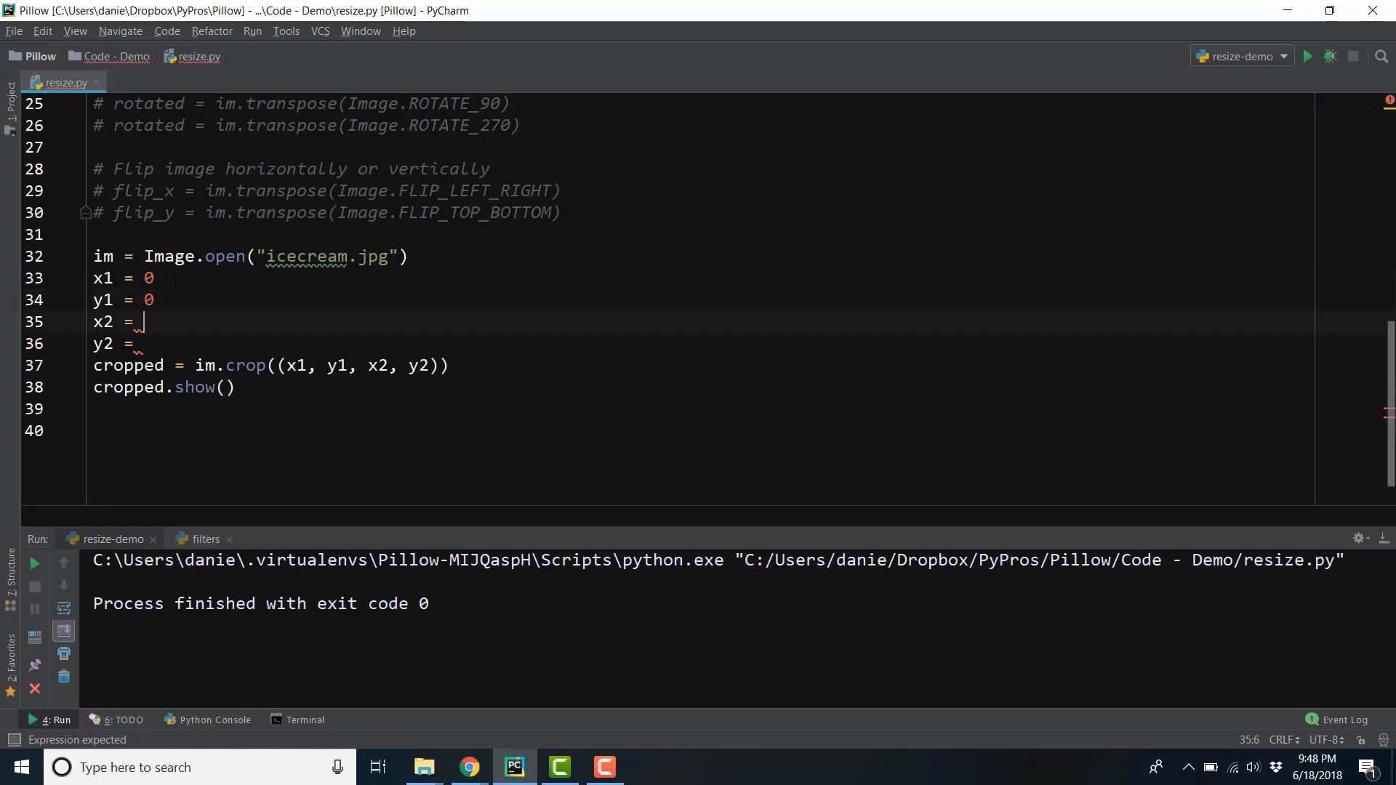
pyautogui.write('im.width')
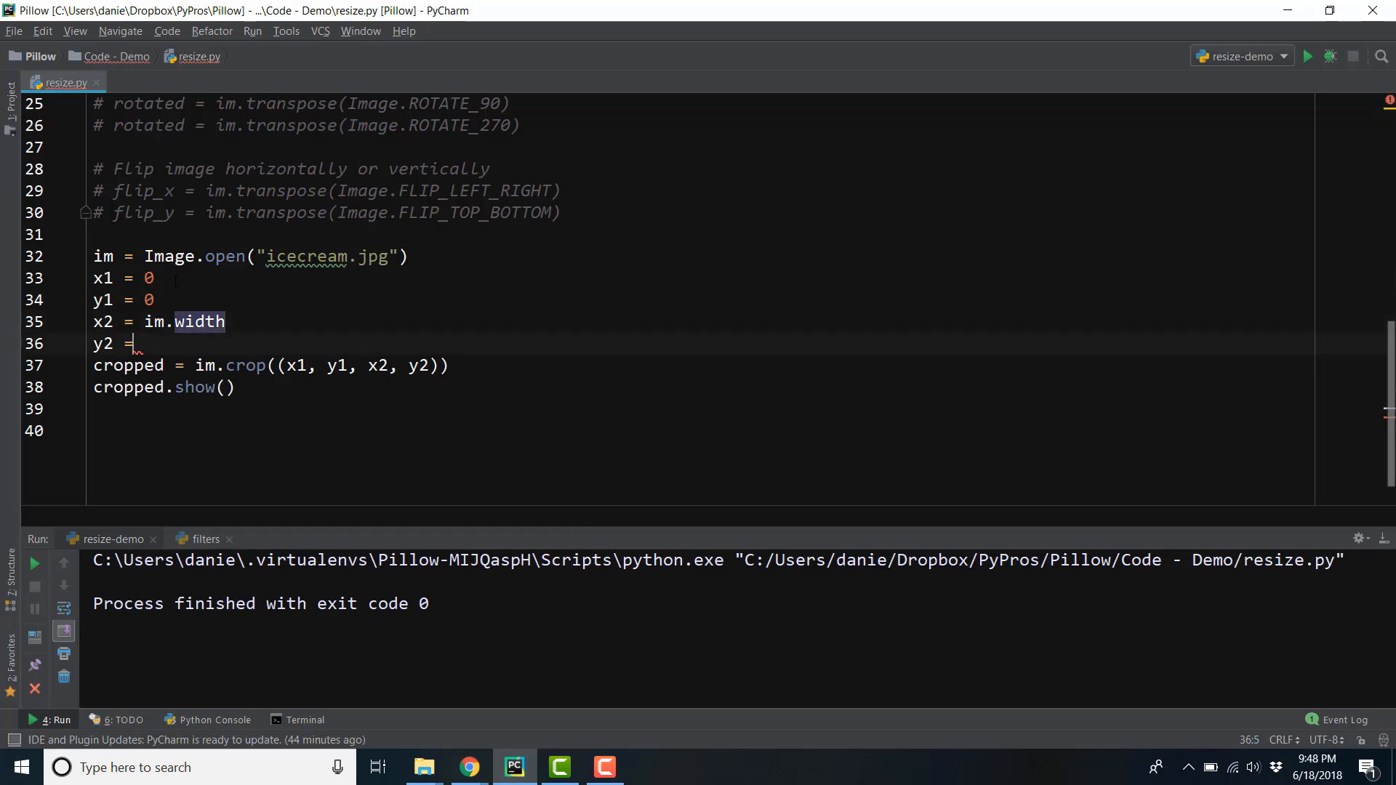
pyautogui.write('im.')
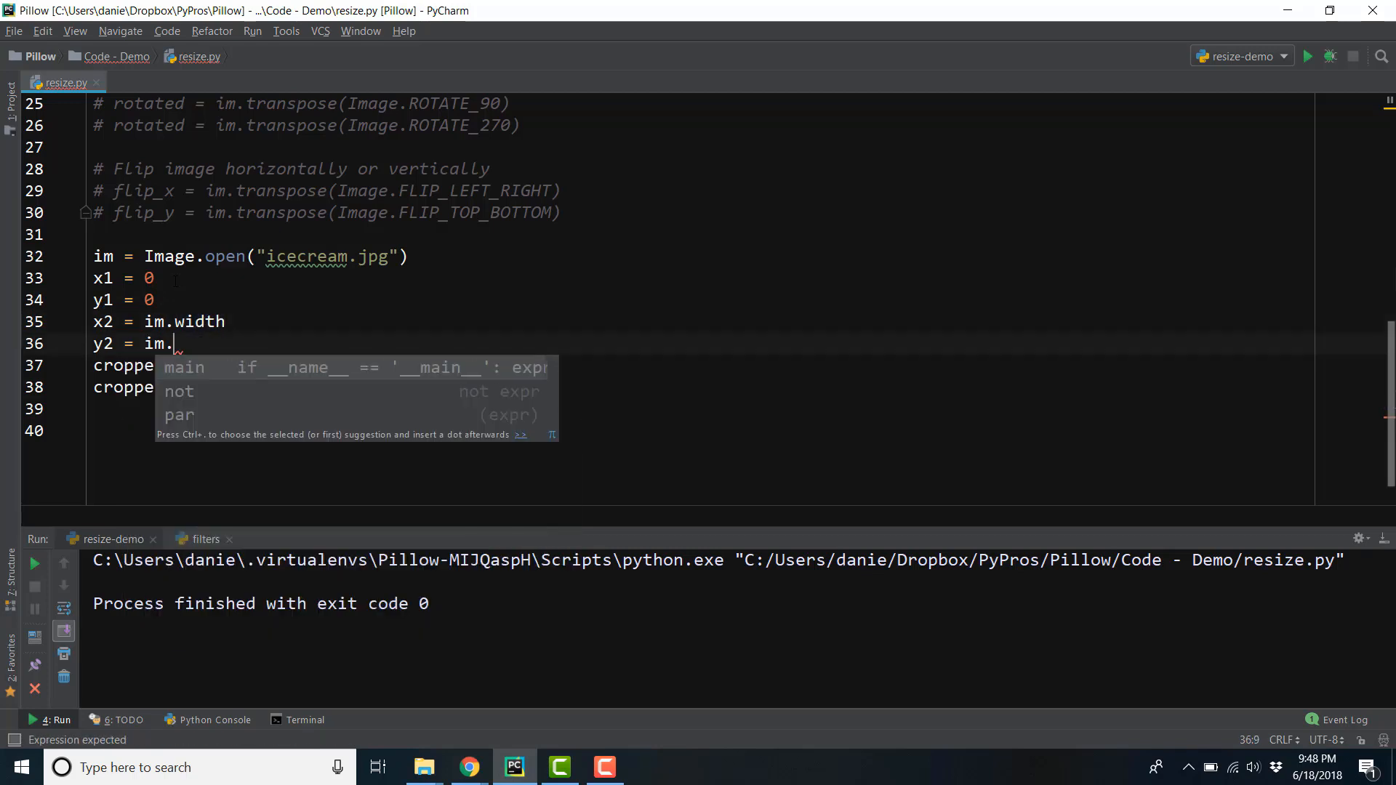
pyautogui.write('height')
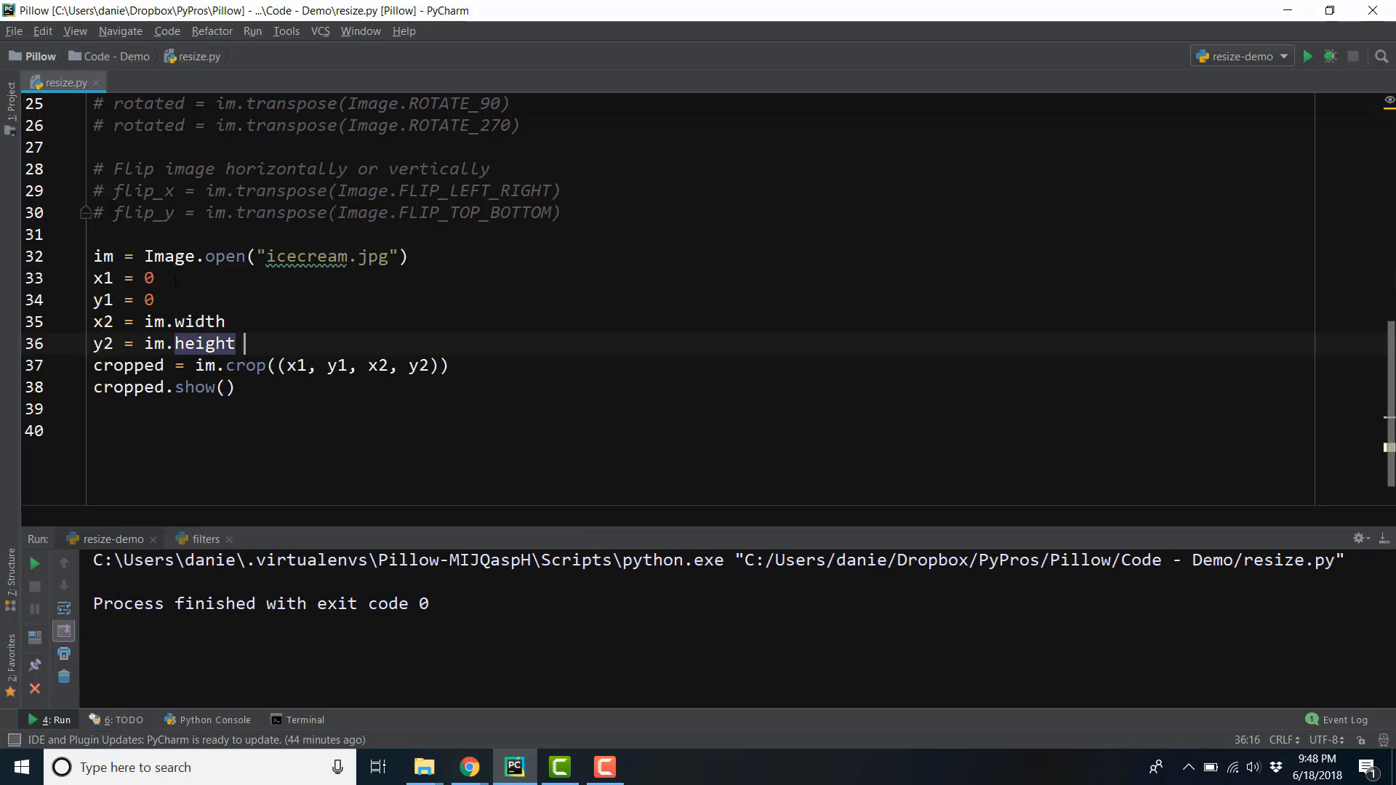
pyautogui.write('- 200')
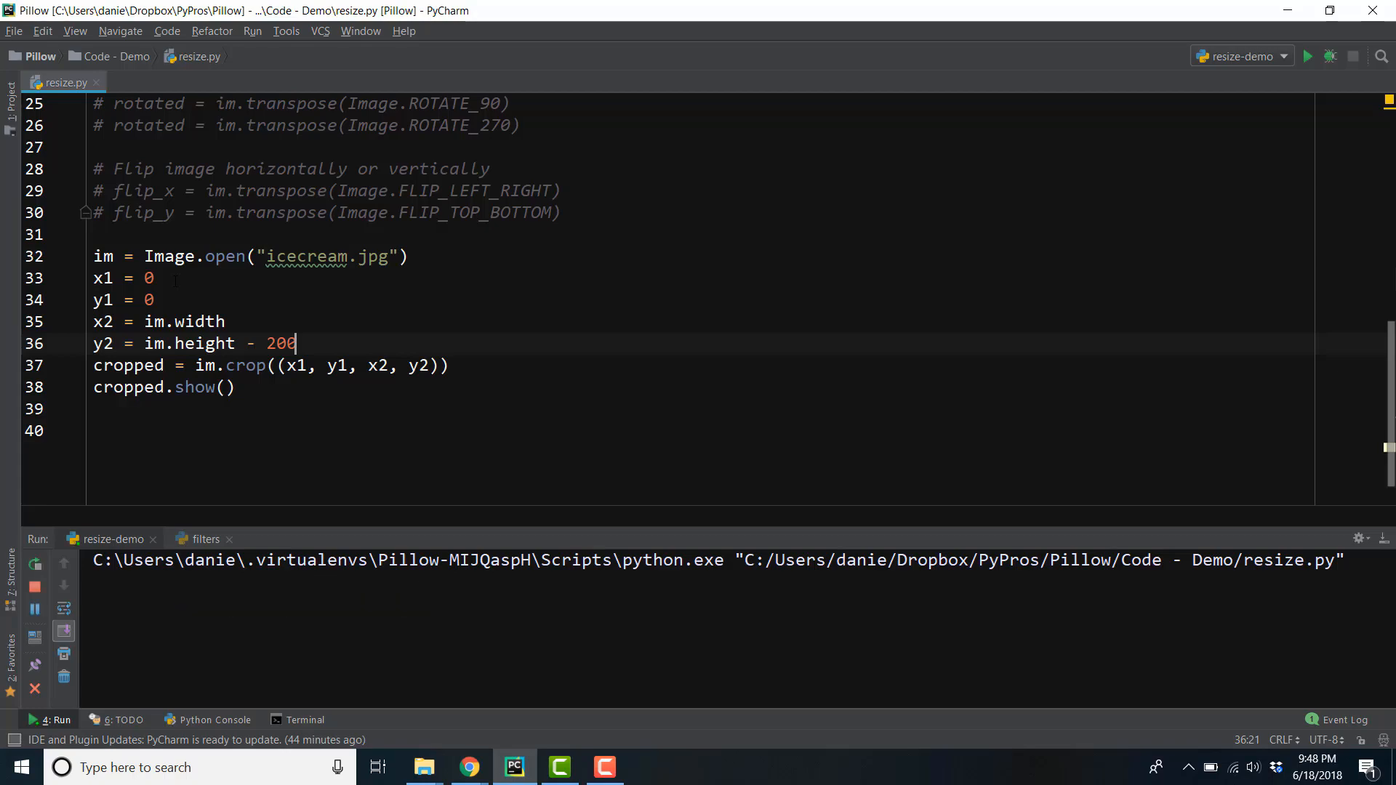
# Step: View the cropped 1920×880 ice cream image in Photos, then close it
pyautogui.click(1311, 56)
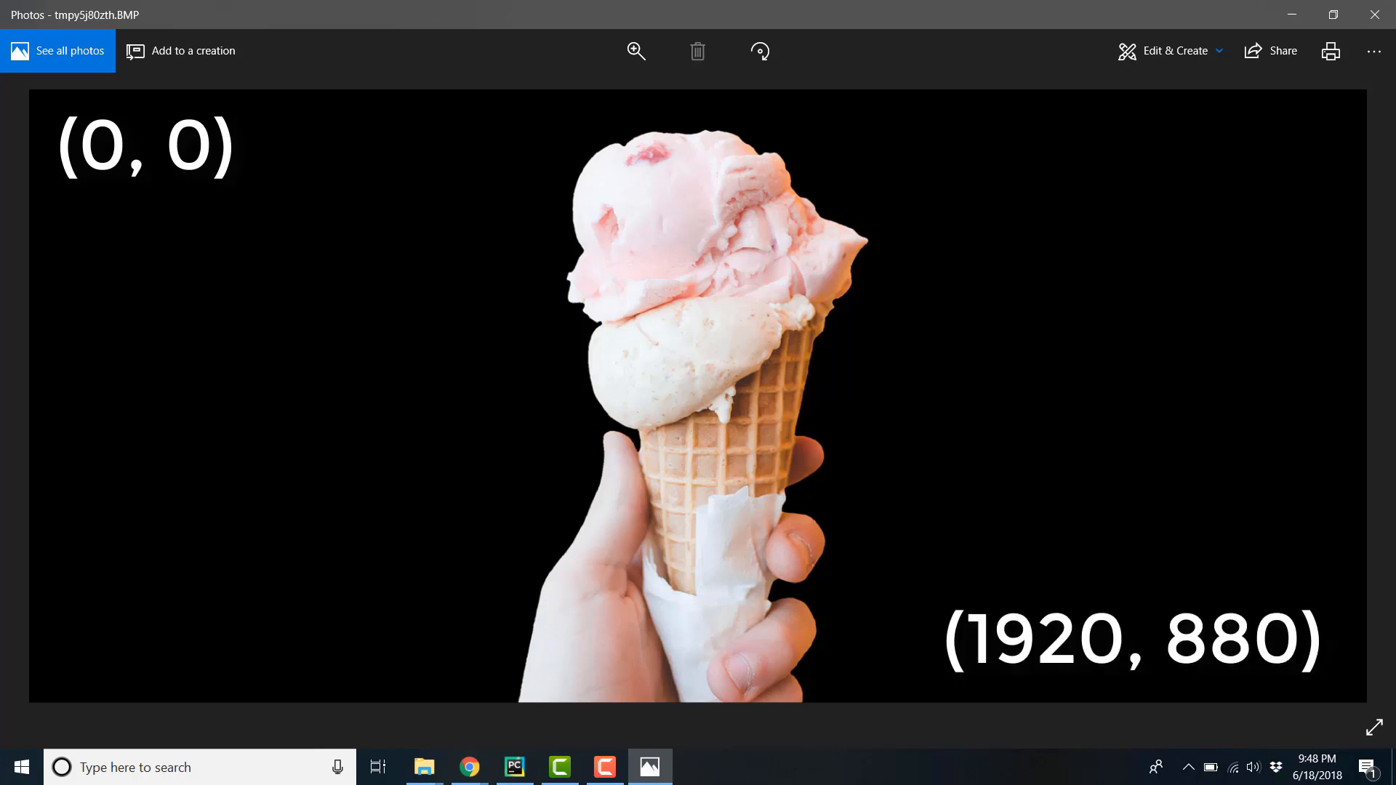
pyautogui.click(514, 767)
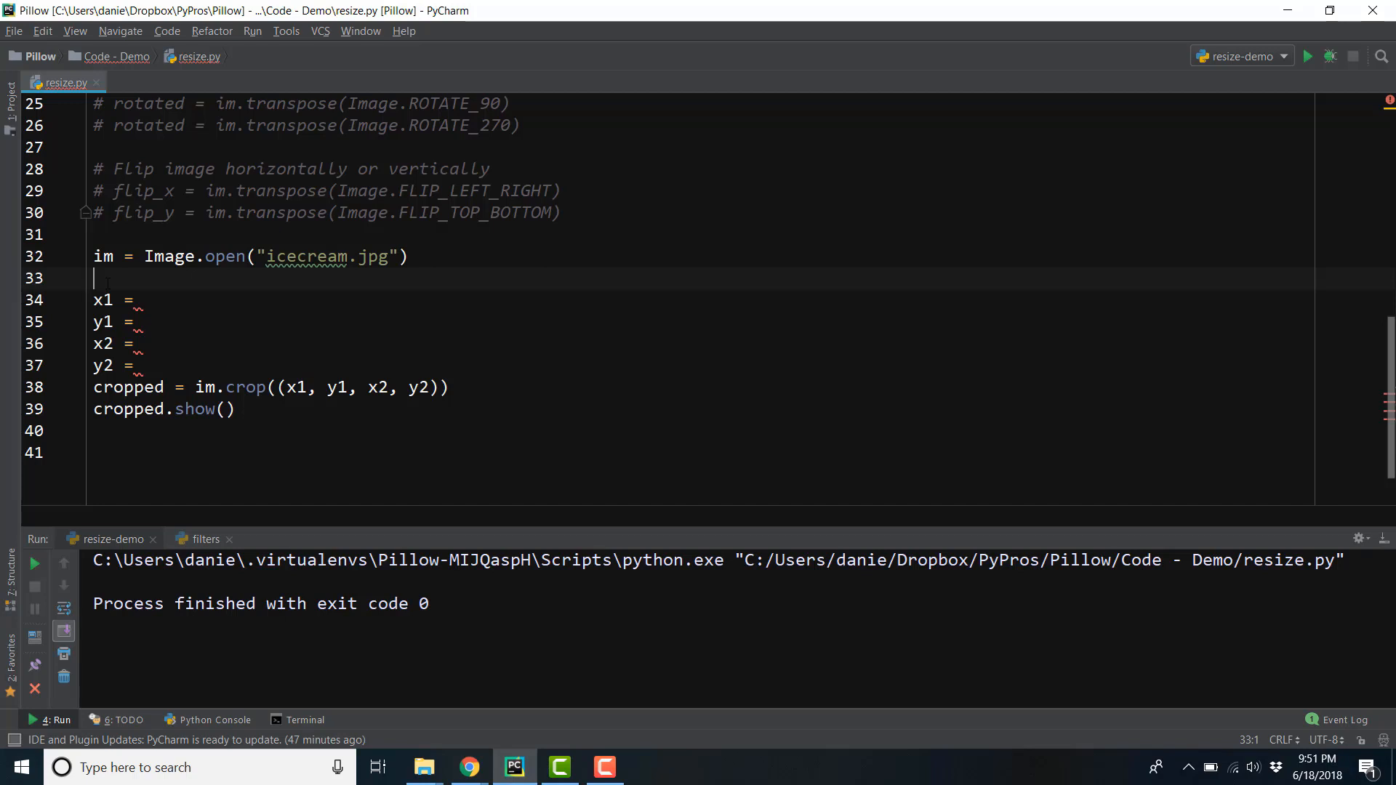
# Step: Add xcenter = im.width/2, then set x1 to xcenter - 100 and x2 to xcenter + 100
pyautogui.write('x')
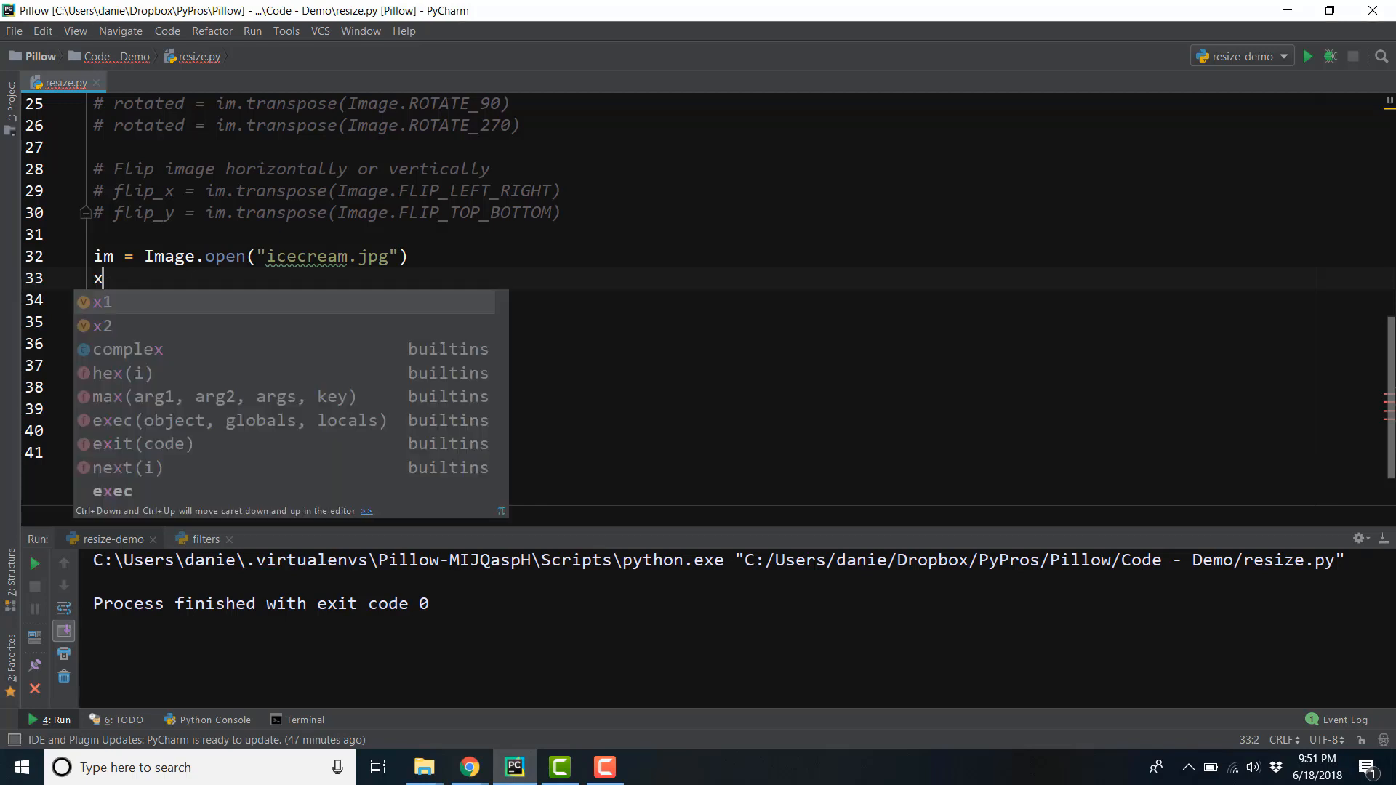
pyautogui.write('center')
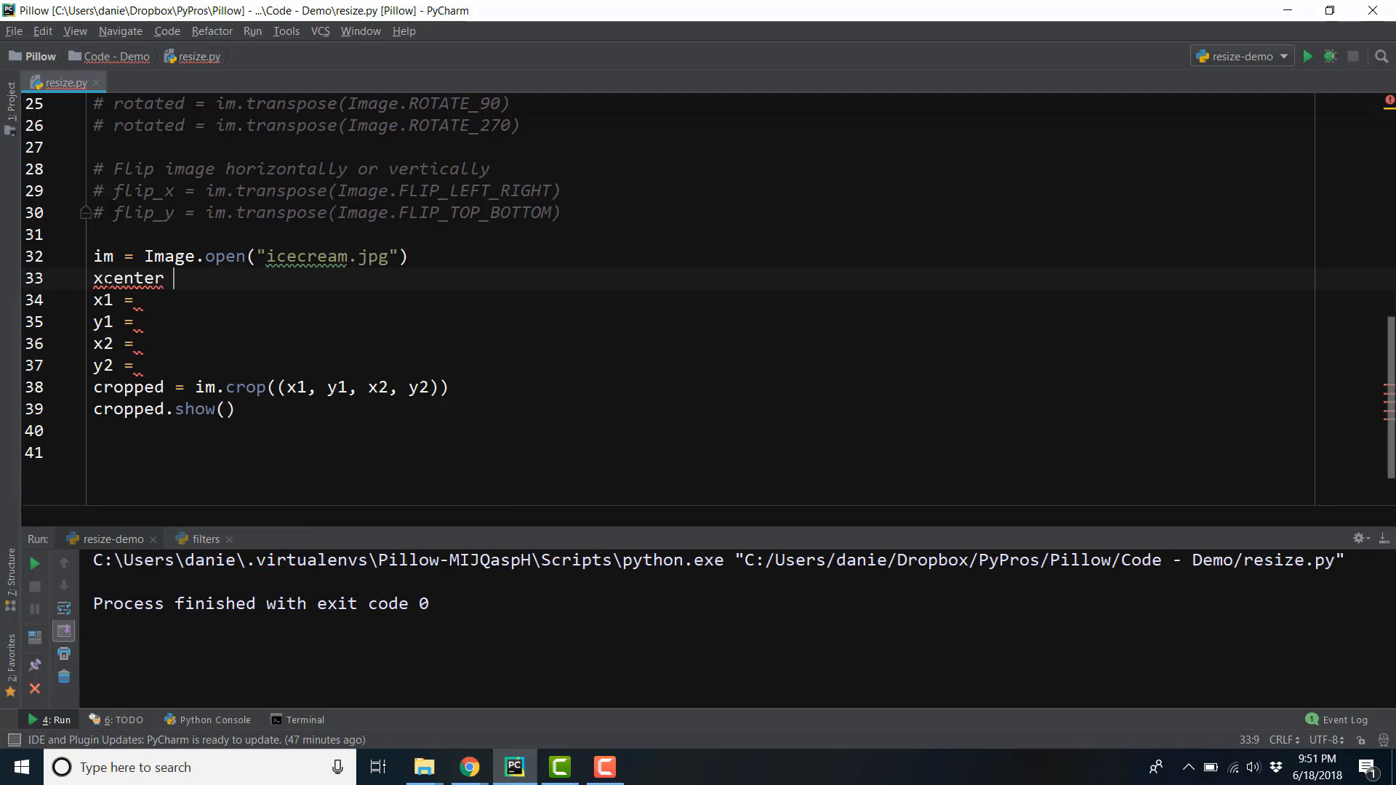
pyautogui.write('= im.width/2')
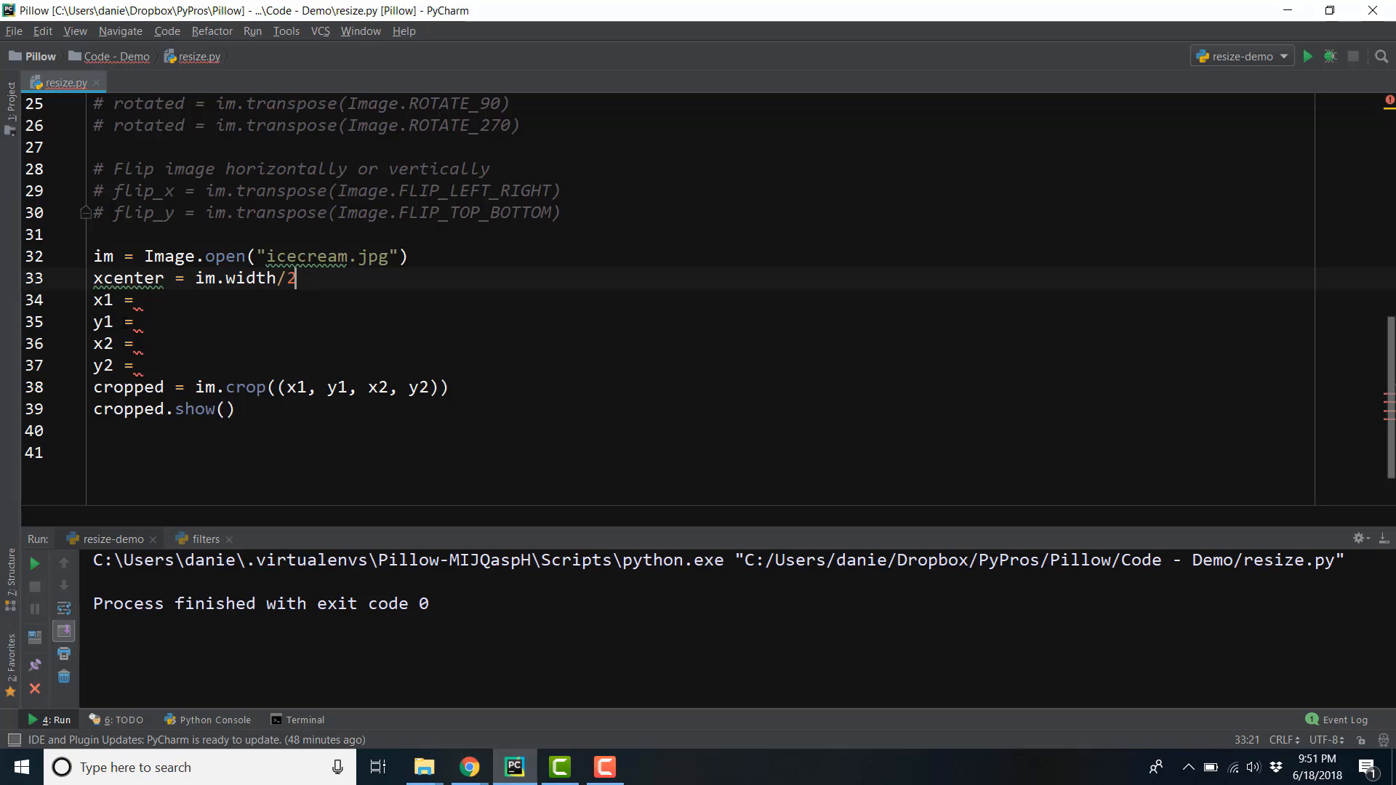
pyautogui.click(138, 300)
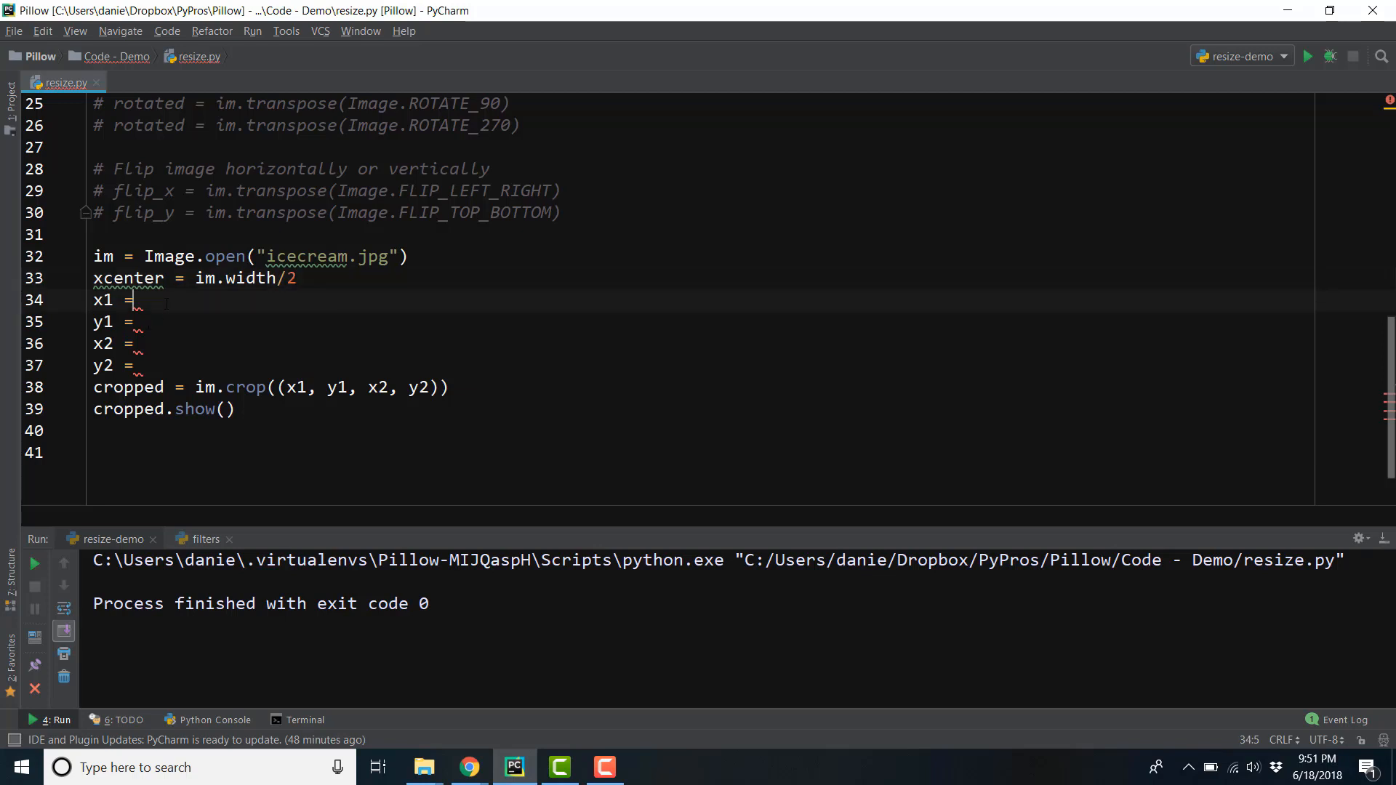
pyautogui.write('xcenter - 100')
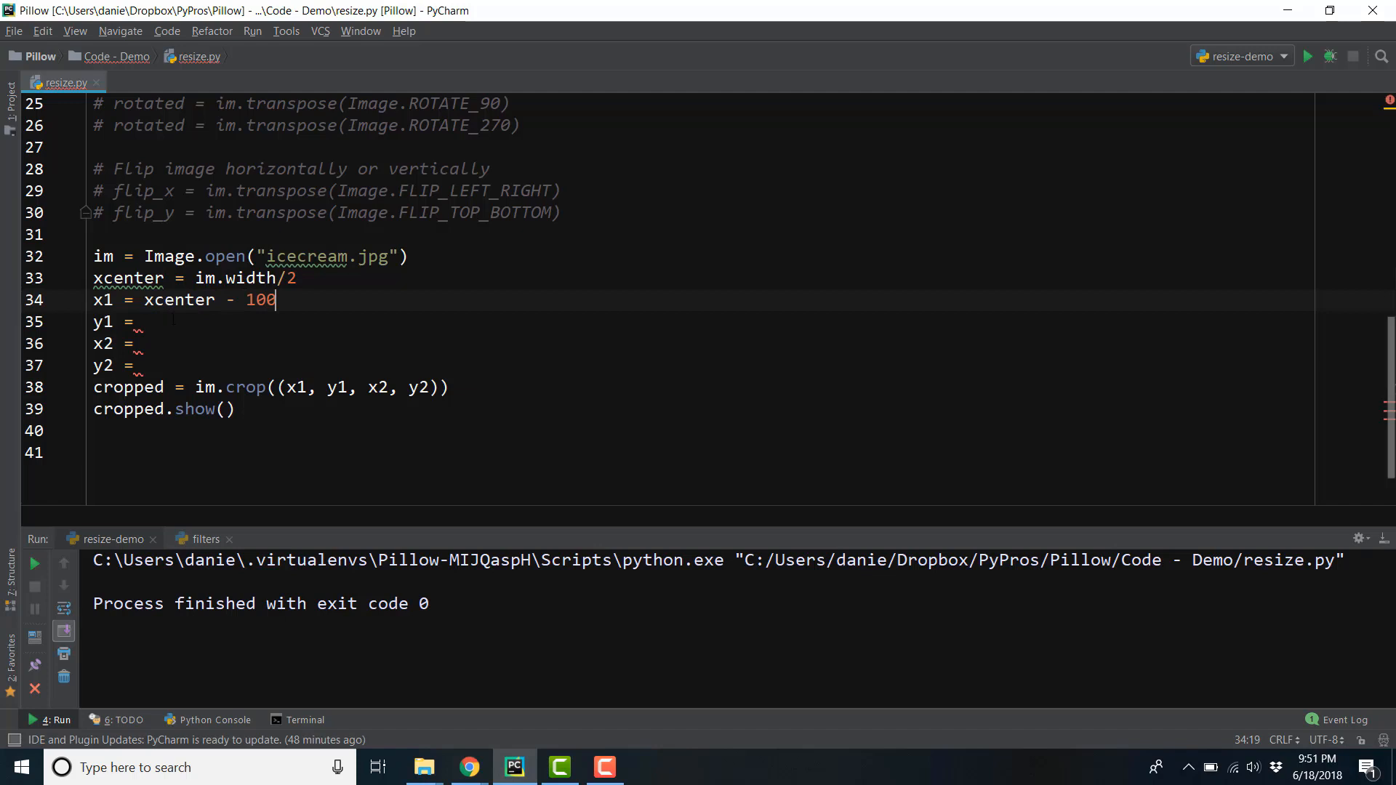
pyautogui.click(144, 344)
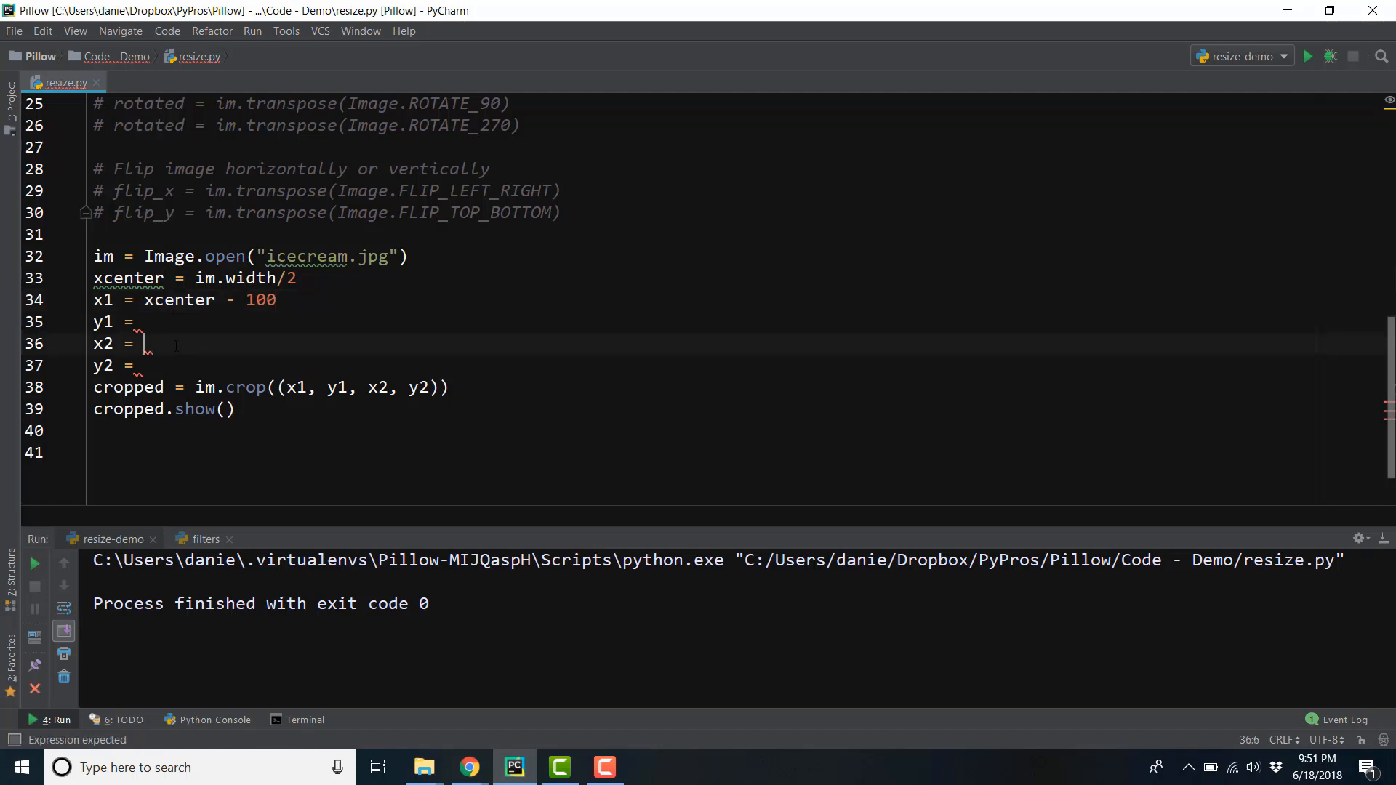
pyautogui.write('xcenter +')
pyautogui.write('y')
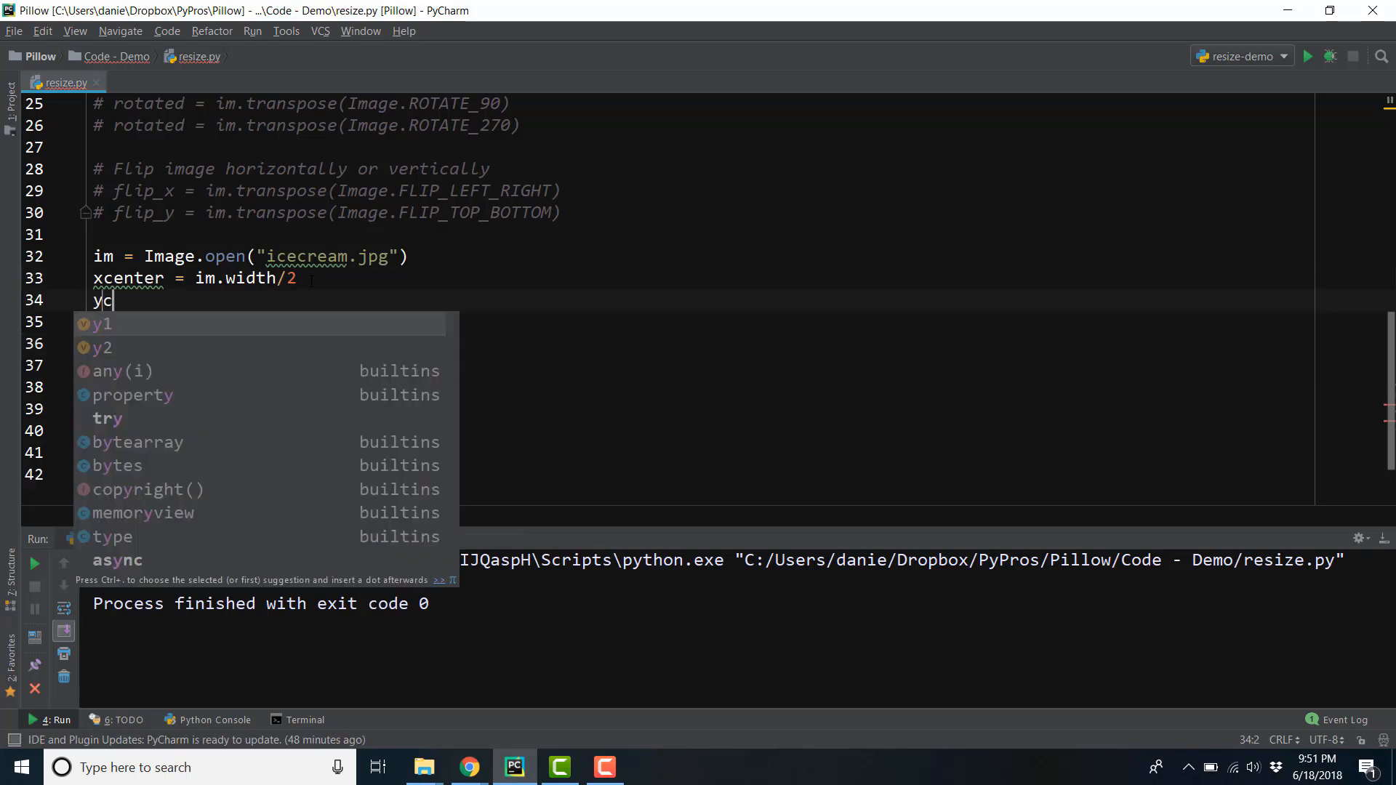
# Step: Add ycenter = im.height/2, then set y1 to ycenter - 100 and y2 to ycenter + 100
pyautogui.write('center =')
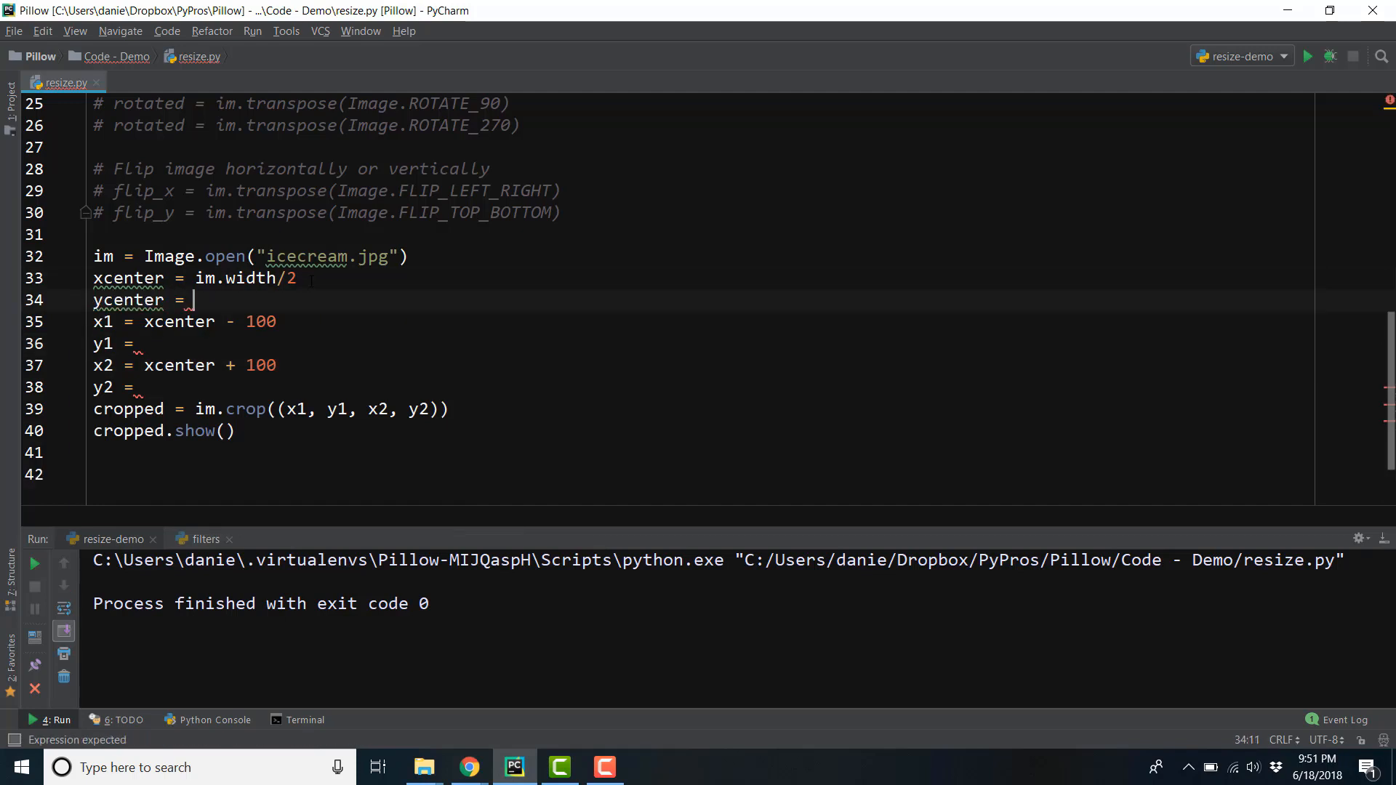
pyautogui.write('im.height')
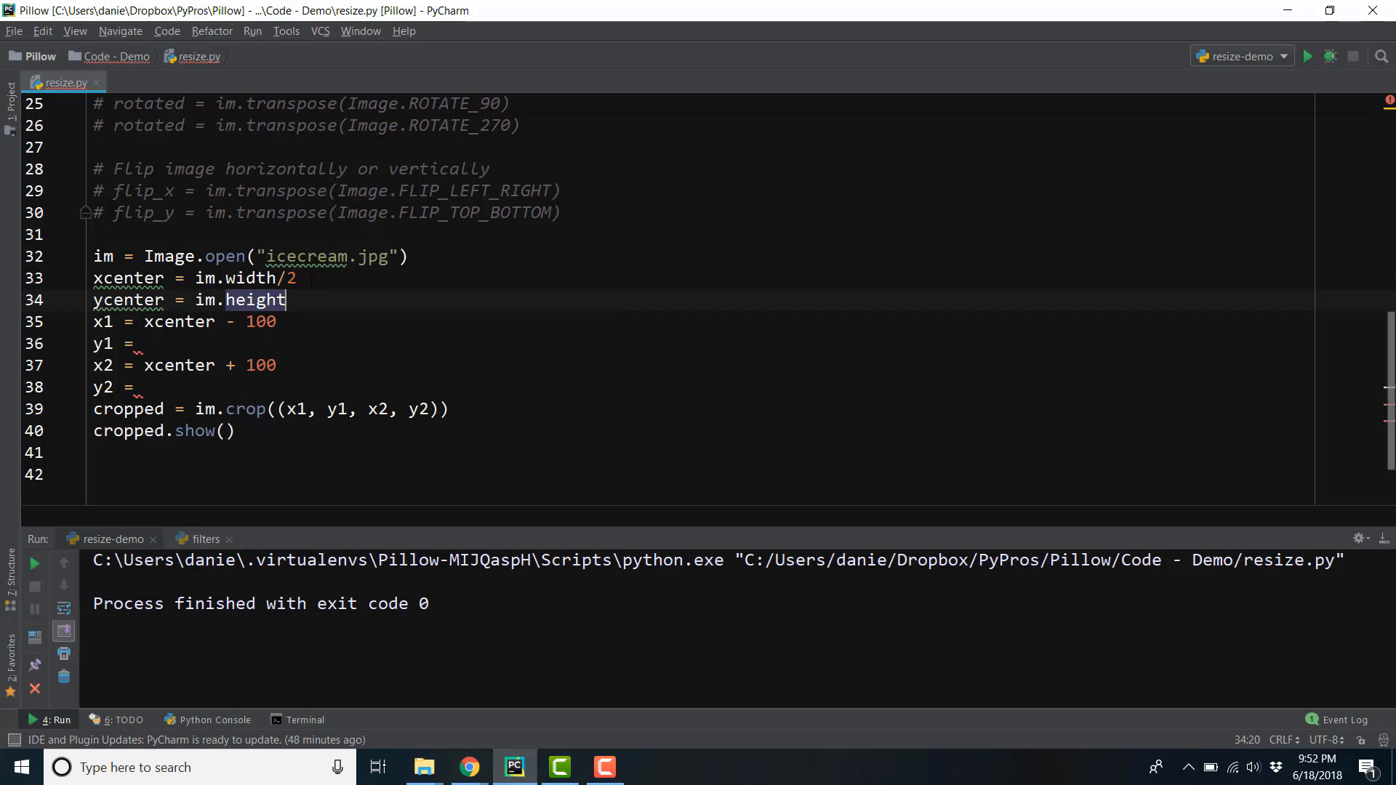
pyautogui.write('/2')
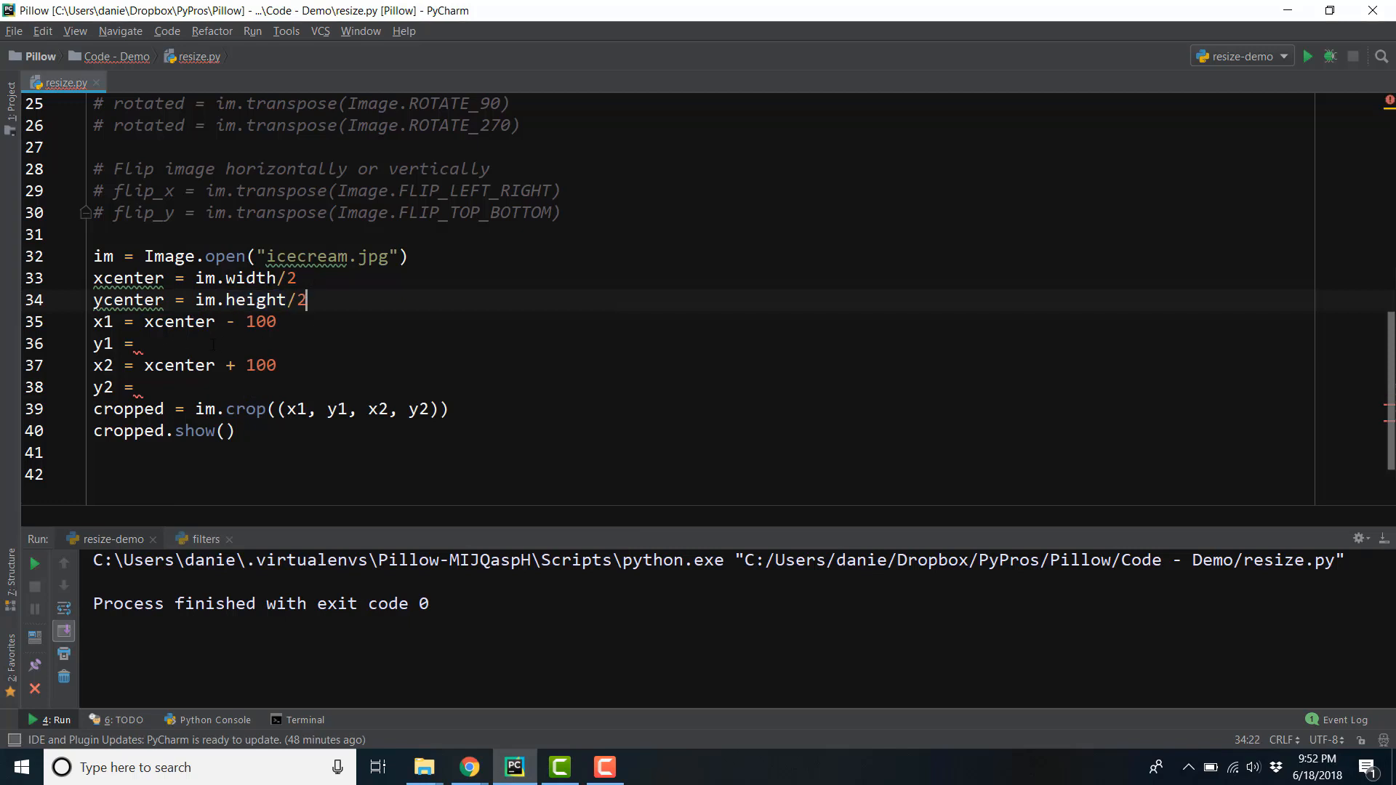
pyautogui.write('ycenter - 100')
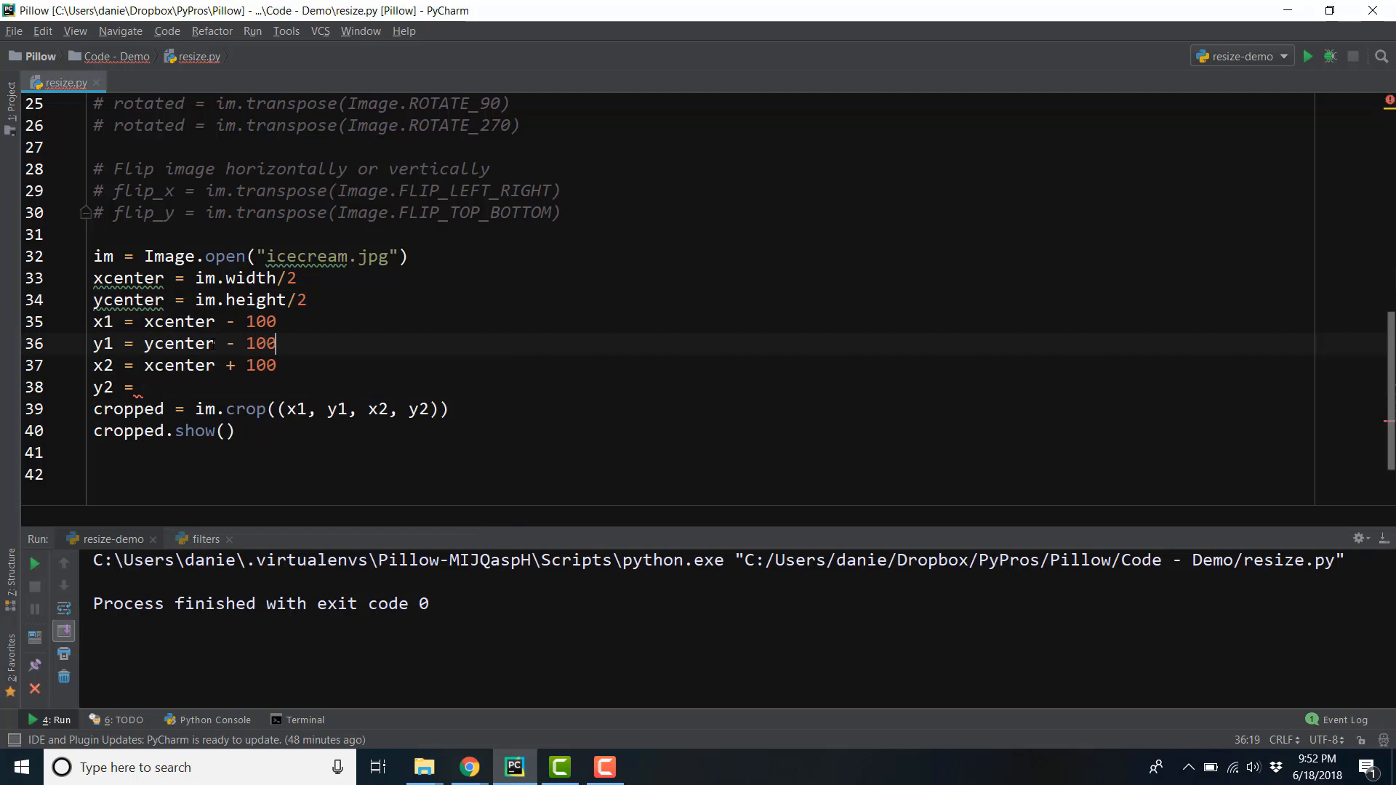
pyautogui.write('ycenter + 1')
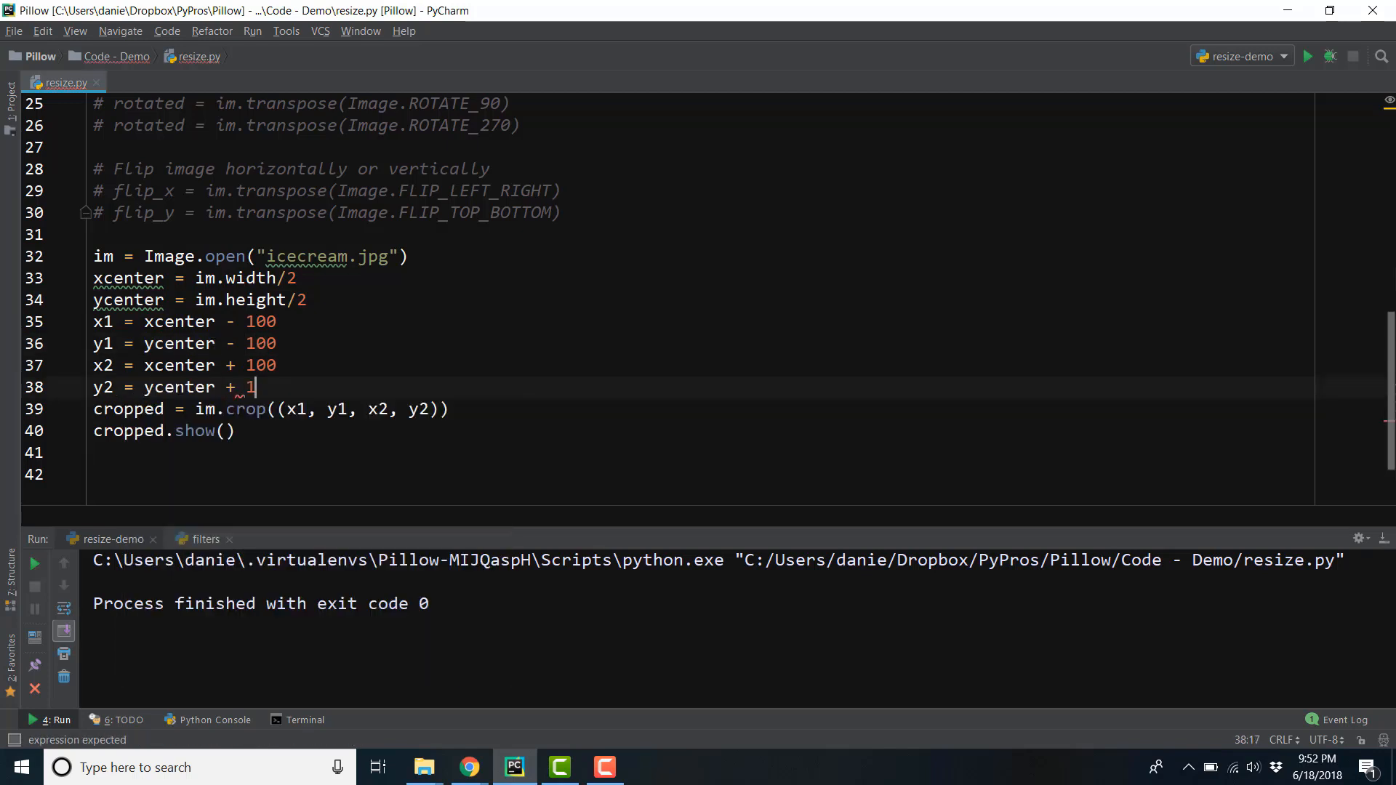
pyautogui.write('00')
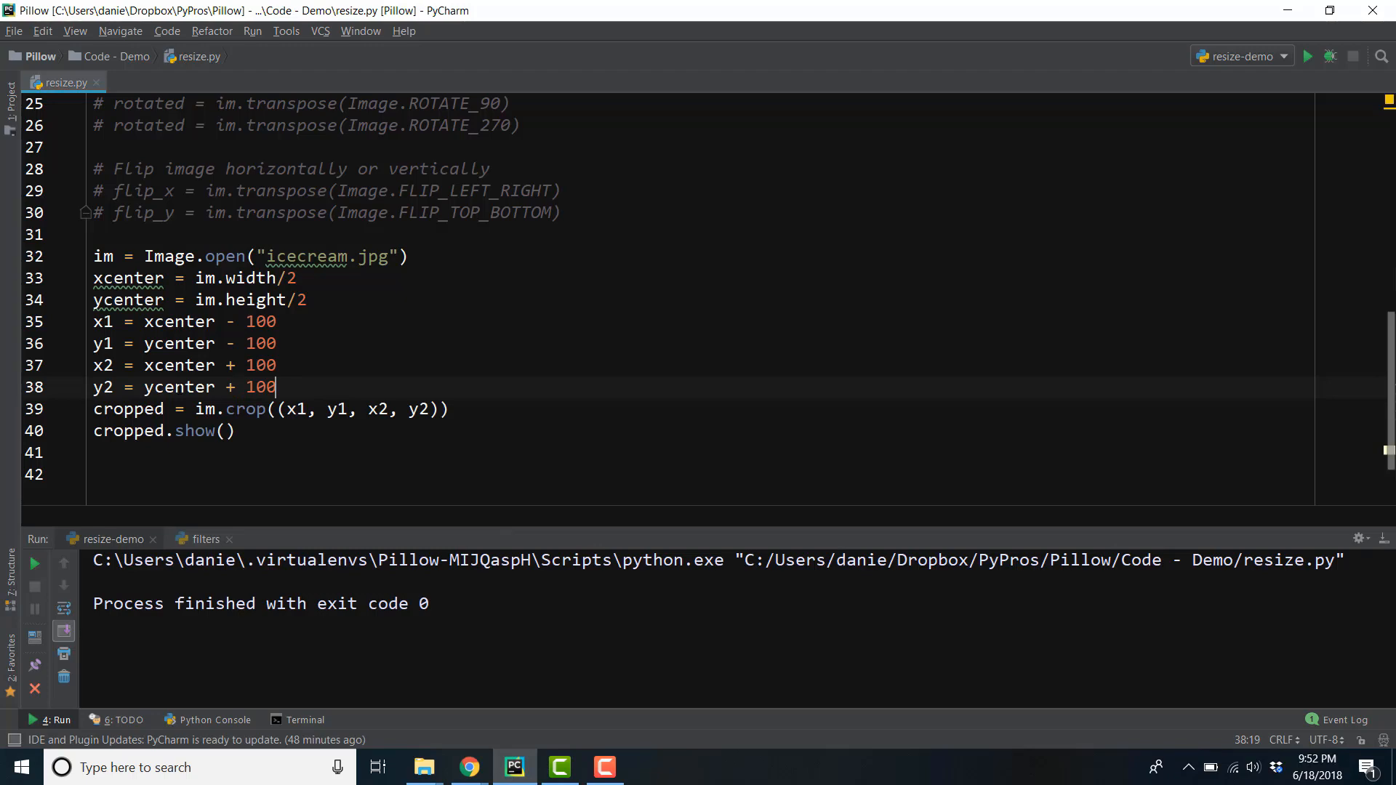